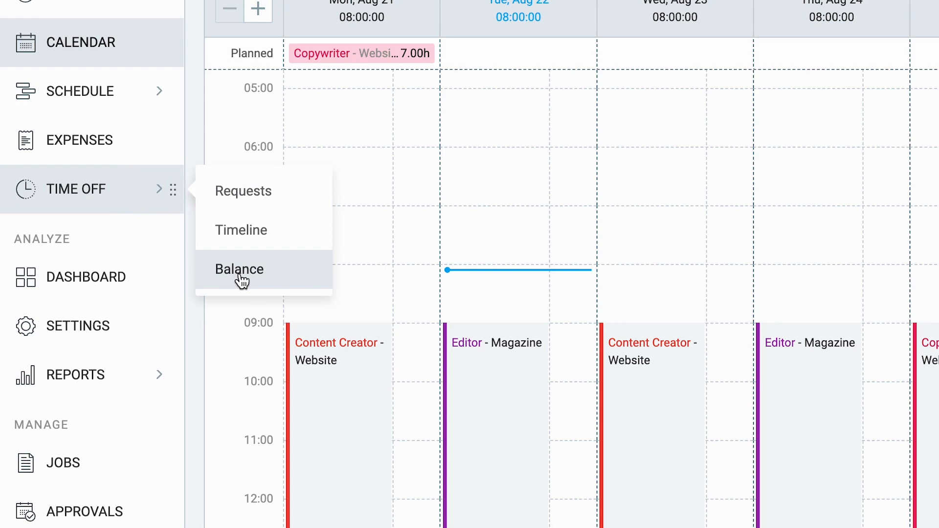
- Open the Time Off Balance page listing team members' Vacation balances
left_click(239, 269)
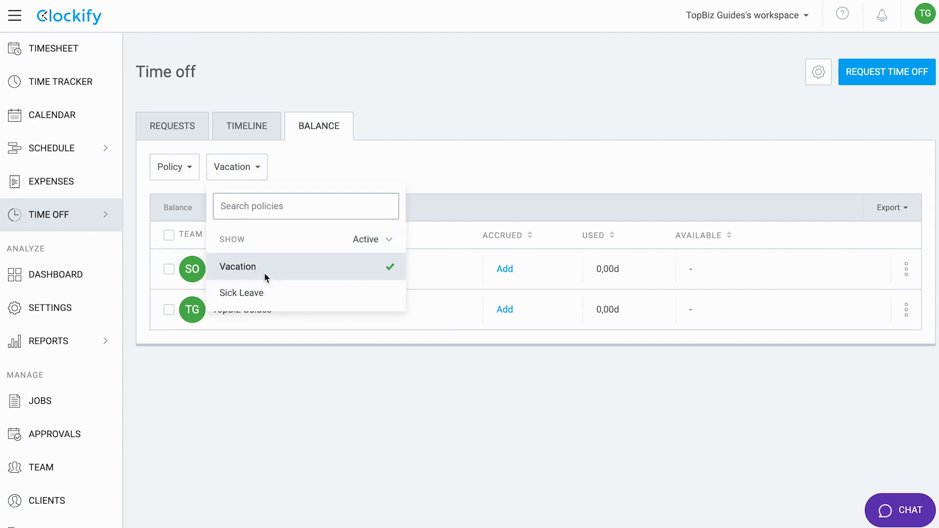
left_click(237, 267)
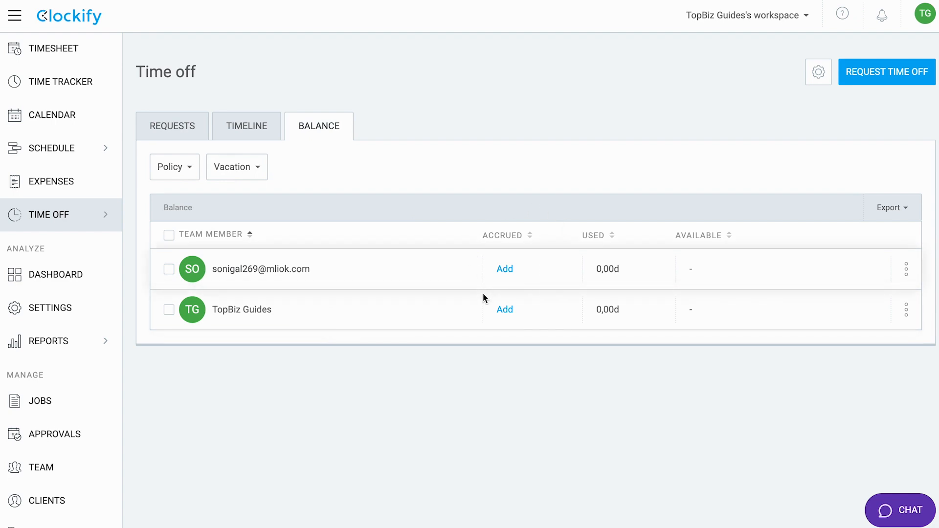
mouse_move(240, 173)
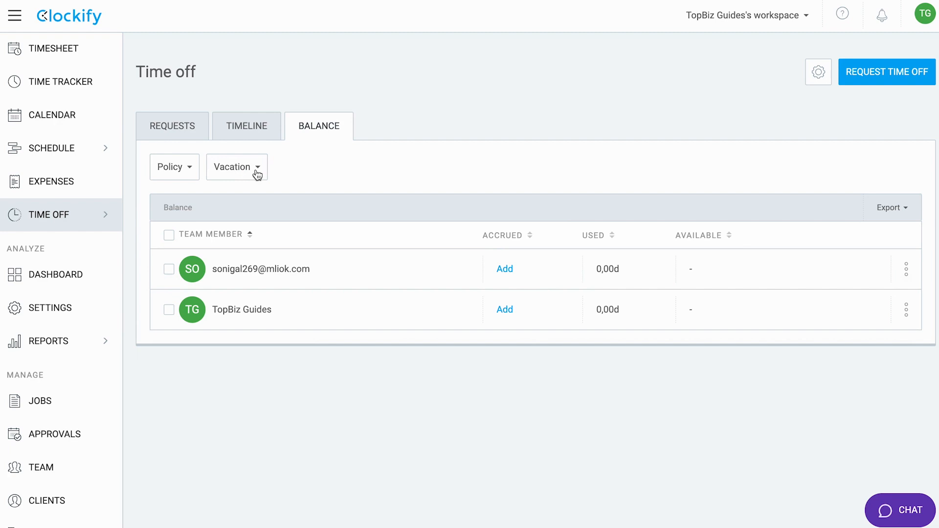
mouse_move(735, 302)
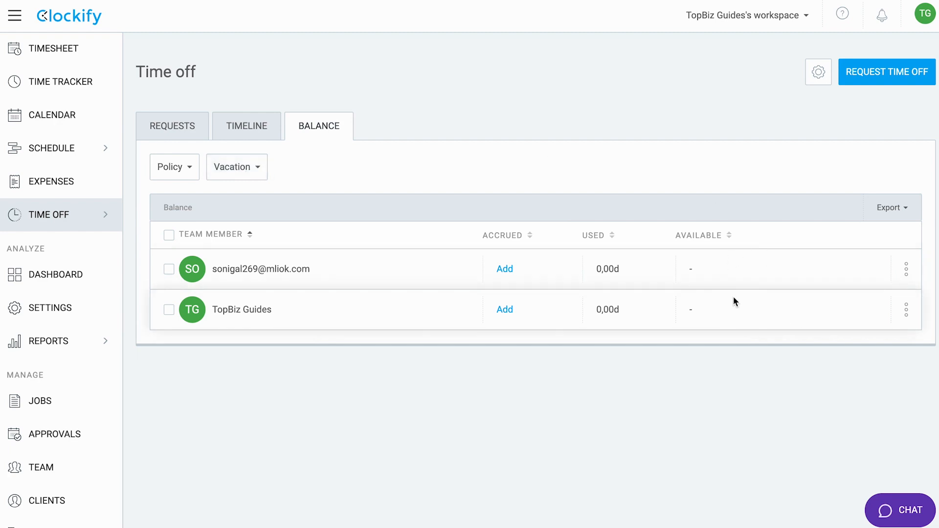
mouse_move(509, 264)
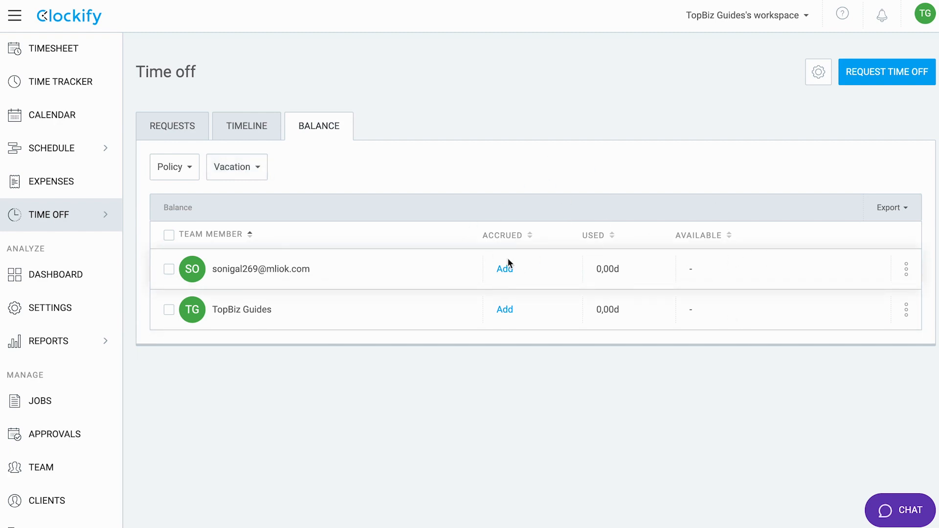
mouse_move(506, 306)
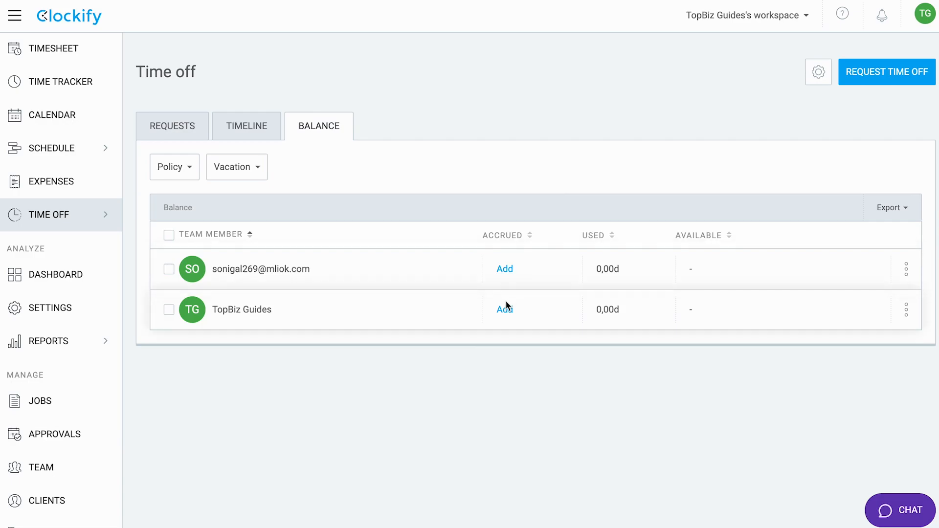
- Add 5 Vacation days to the TopBiz Guides balance
left_click(503, 309)
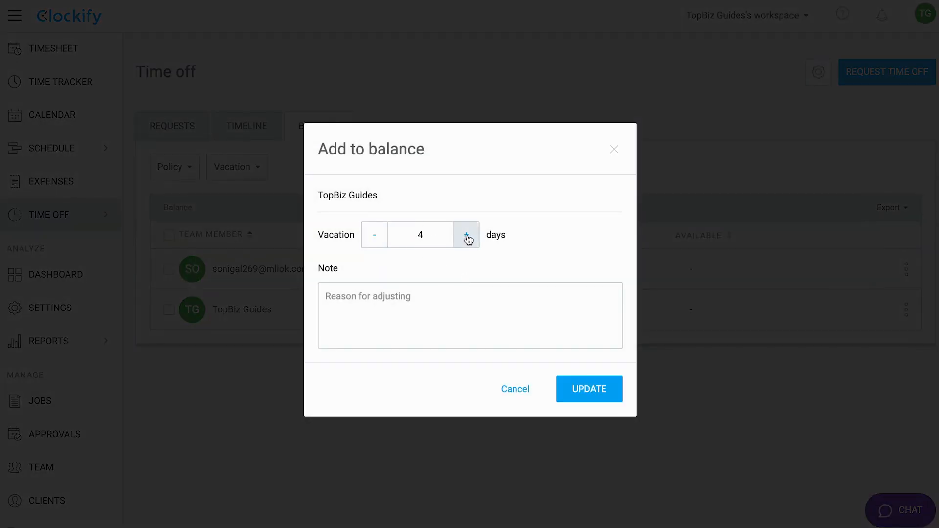
left_click(466, 234)
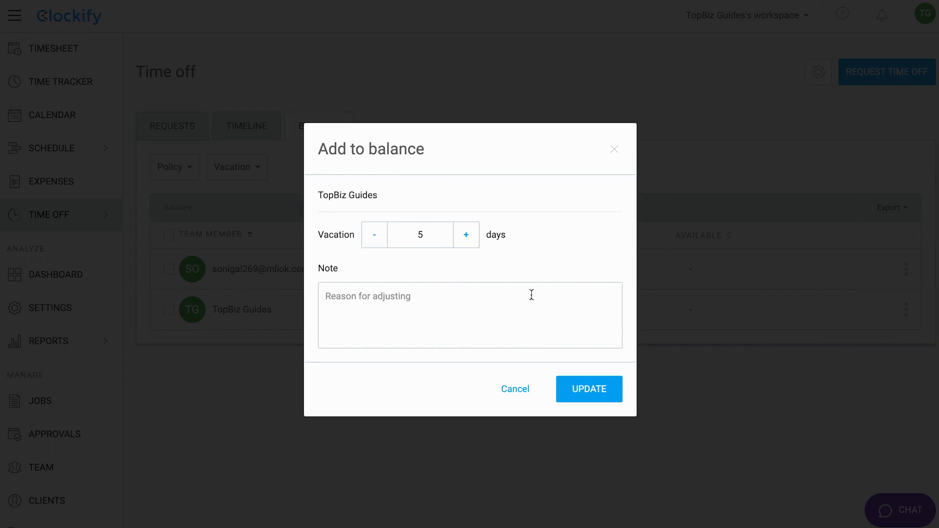
left_click(589, 390)
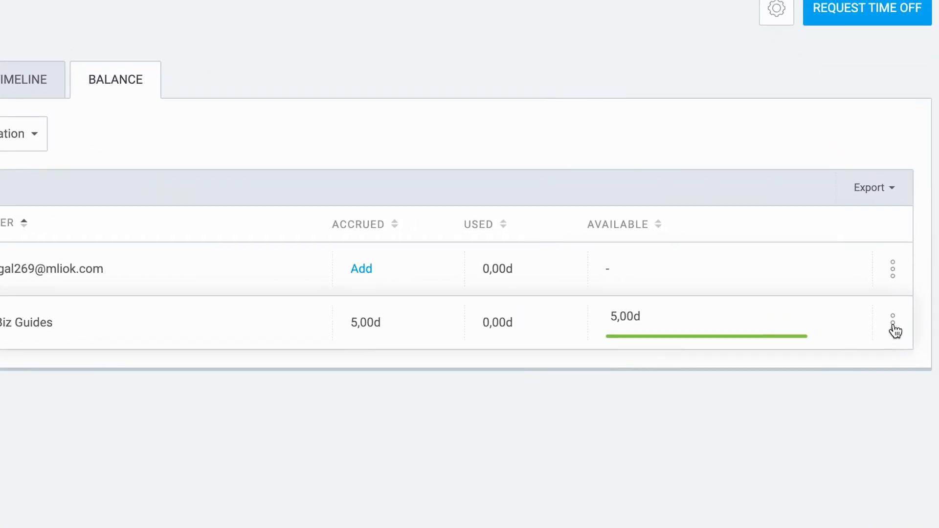
- Remove 3 Vacation days from TopBiz Guides with the note 'Good reason'
left_click(892, 323)
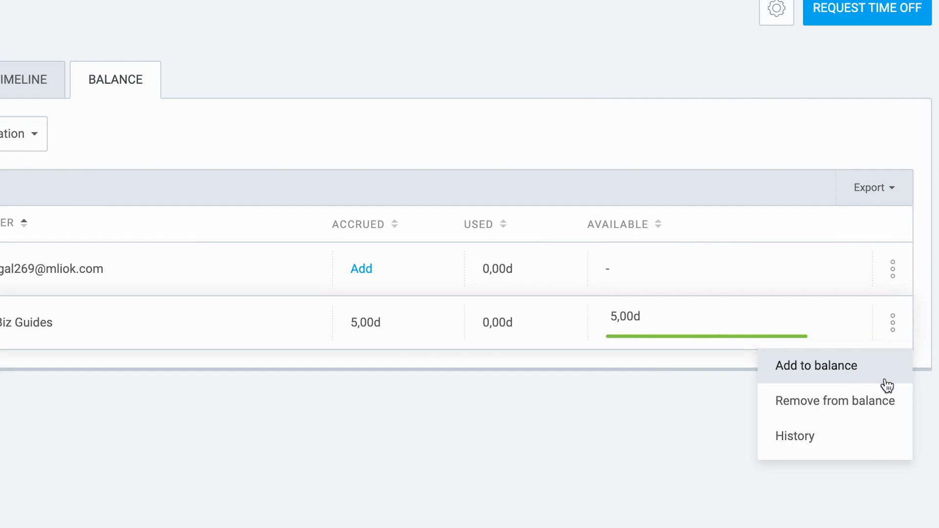
left_click(835, 401)
type("G")
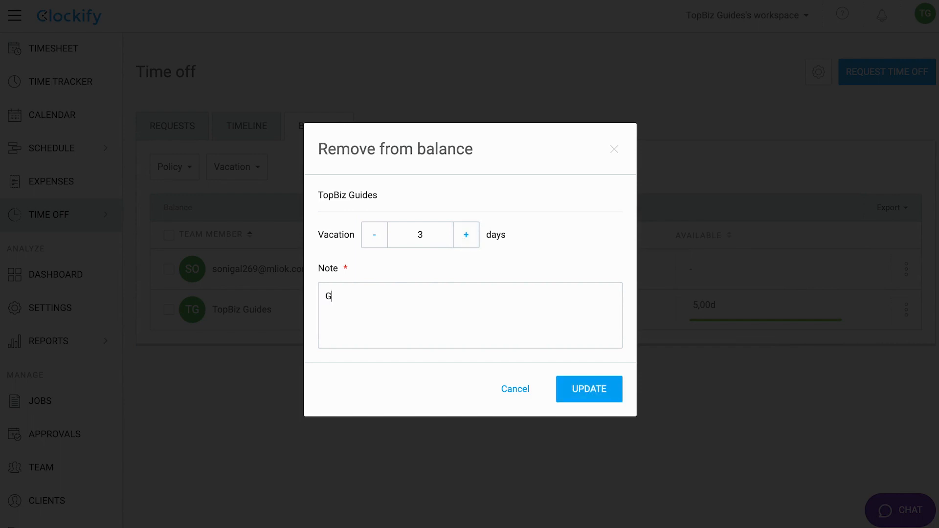
type("ood reason")
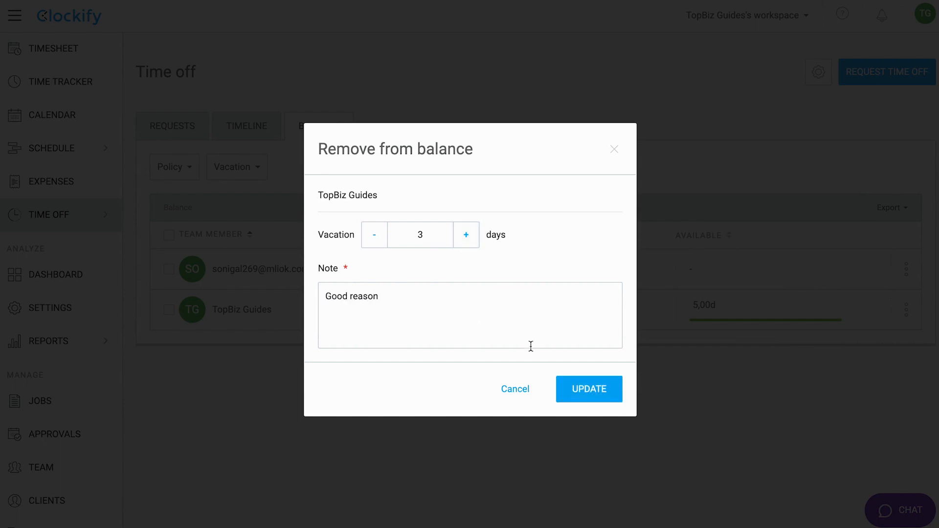
left_click(588, 389)
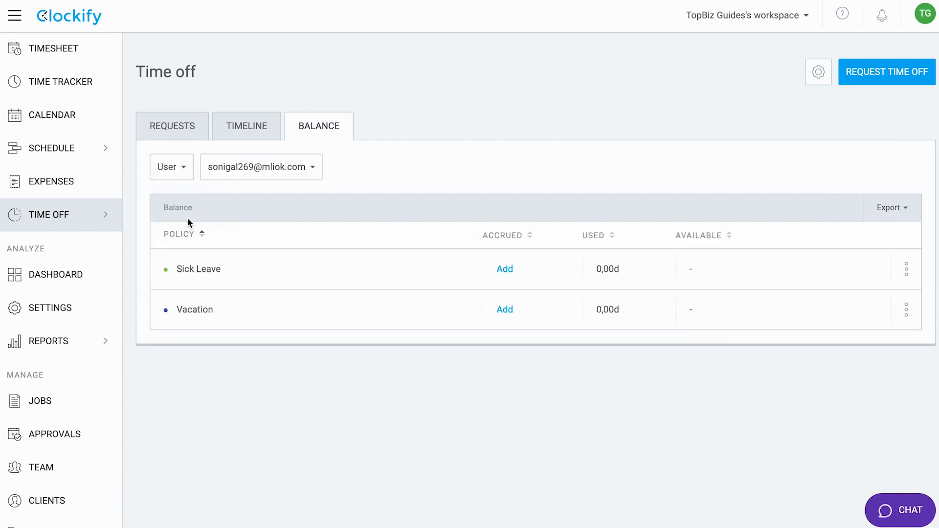
- Filter the Balance view by user to show TopBiz Guides
left_click(261, 166)
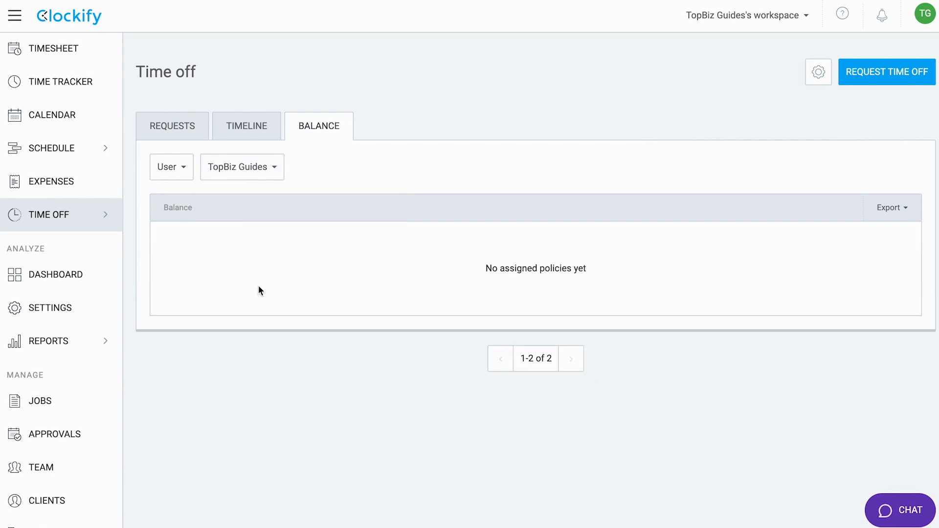